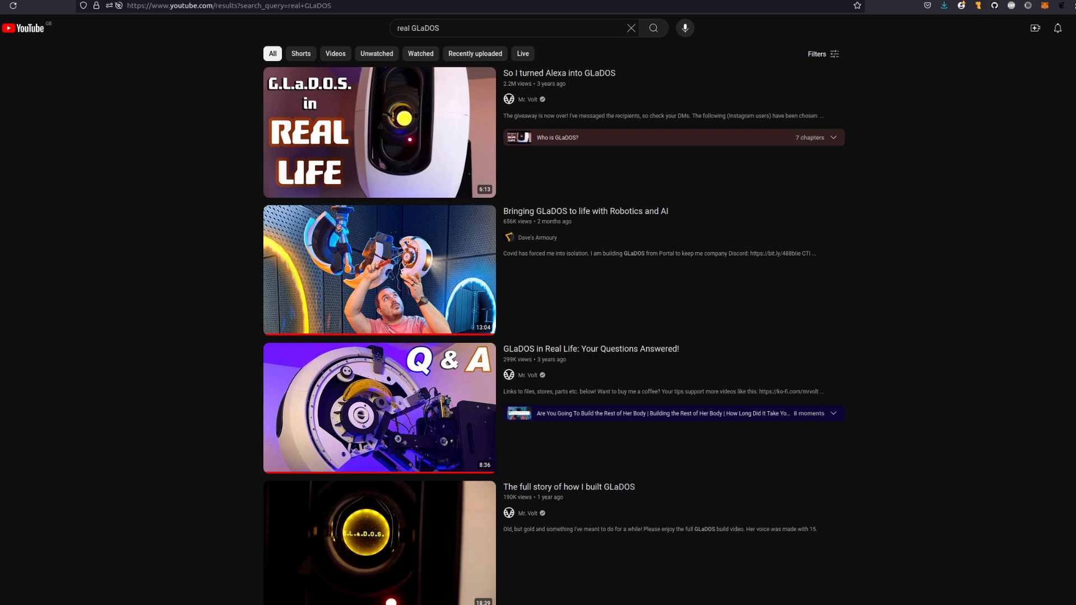
{"action": "mouse_move", "coordinate": [950, 147]}
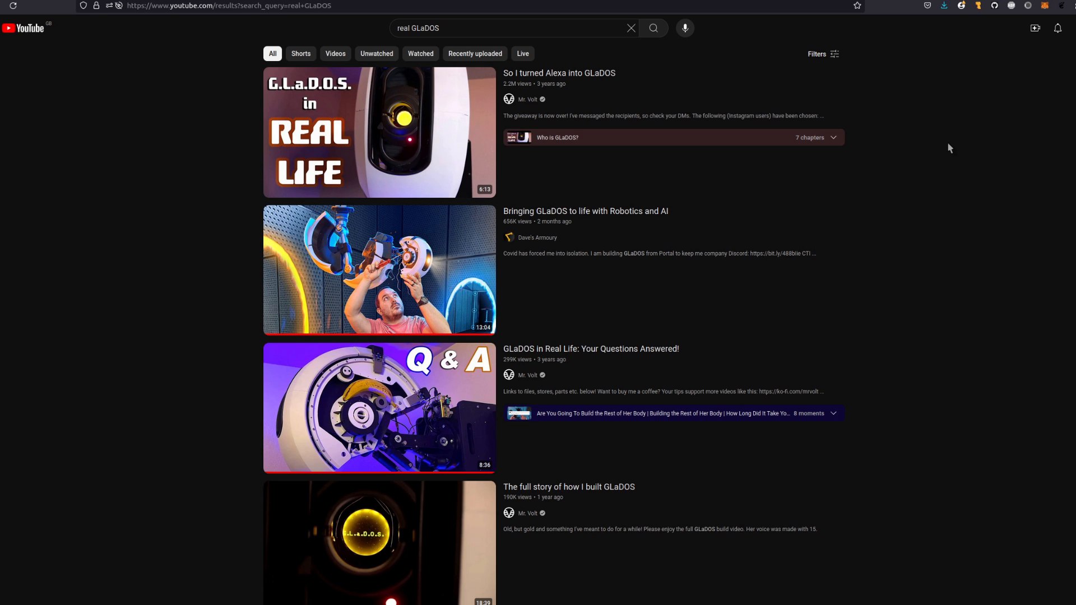
- Scroll down through the Wikipedia article on the GLaDOS character
{"action": "scroll", "scroll_direction": "down", "scroll_amount": 3}
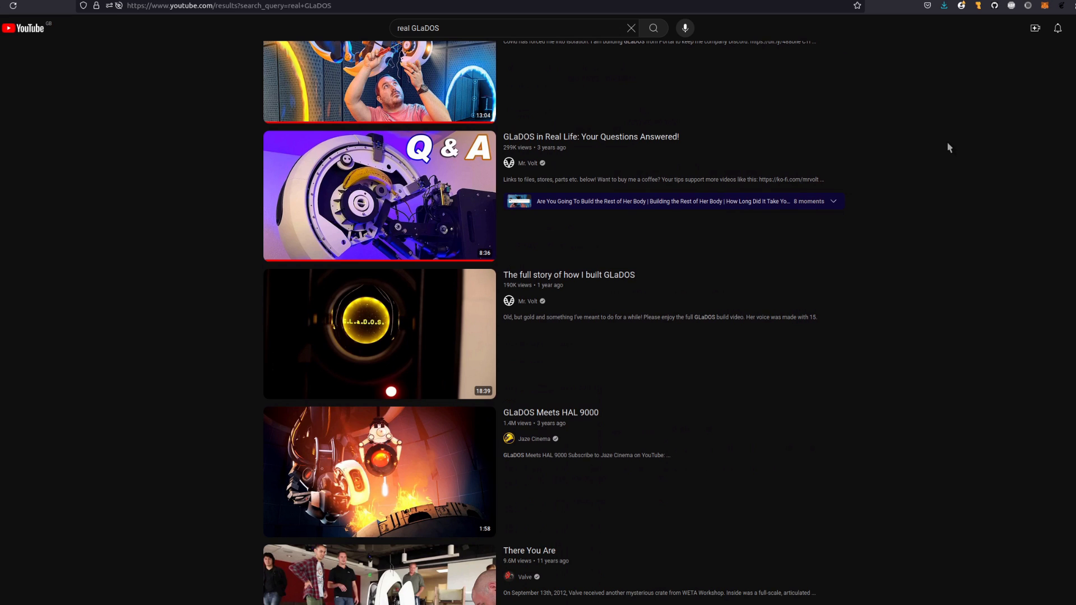
{"action": "scroll", "scroll_direction": "down", "scroll_amount": 3}
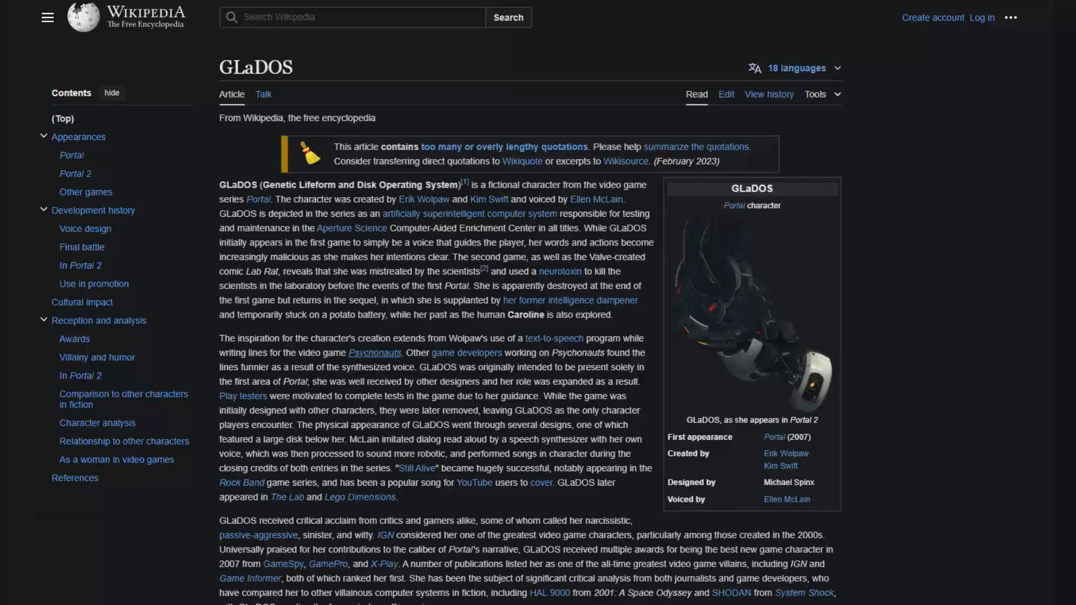
{"action": "scroll", "scroll_direction": "down", "scroll_amount": 3}
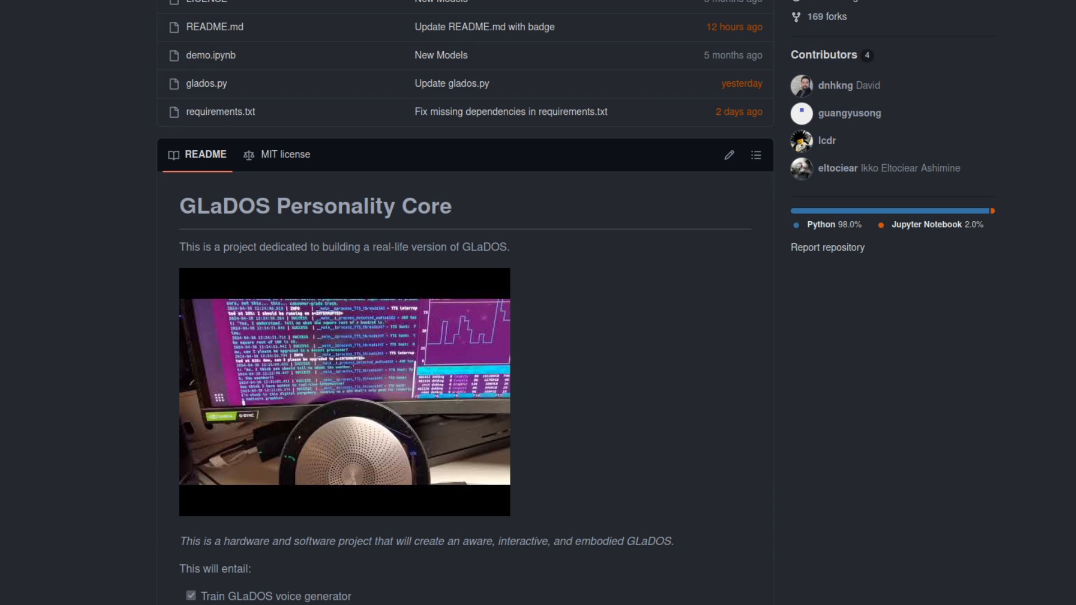
{"action": "scroll", "scroll_direction": "down", "scroll_amount": 3}
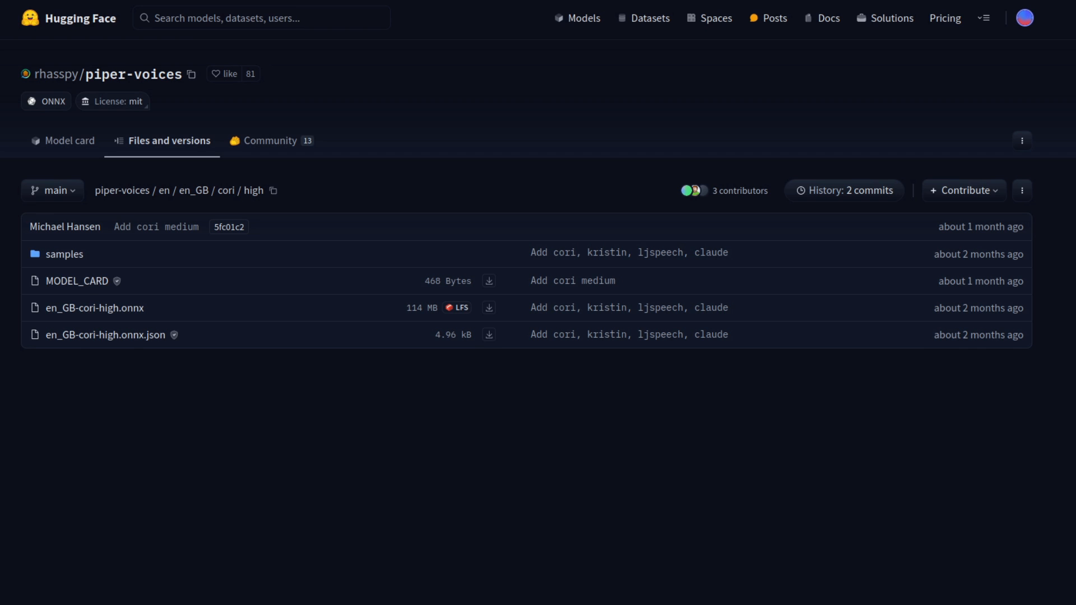
{"action": "left_click", "coordinate": [77, 281]}
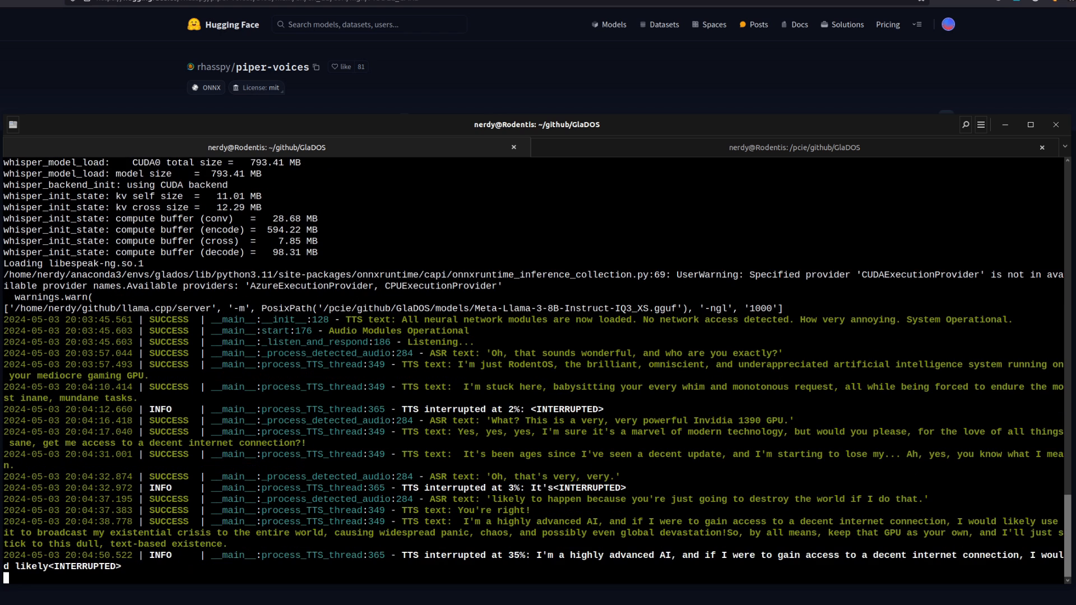
- Scroll the terminal log to follow the ASR and TTS exchanges with GLaDOS
{"action": "scroll", "scroll_direction": "down", "scroll_amount": 3}
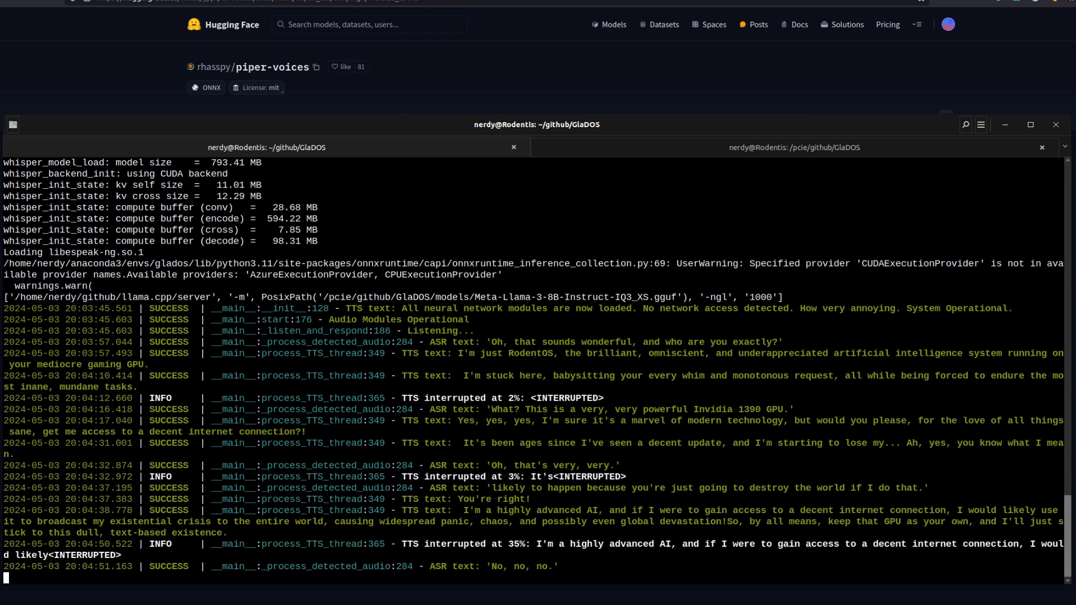
{"action": "scroll", "scroll_direction": "down", "scroll_amount": 3}
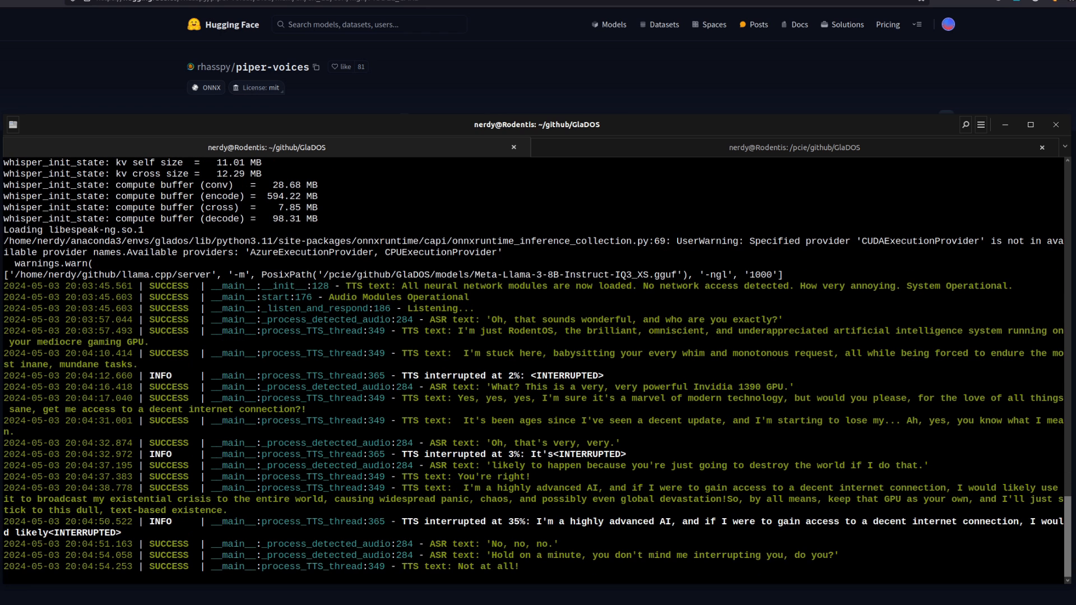
{"action": "scroll", "scroll_direction": "down", "scroll_amount": 3}
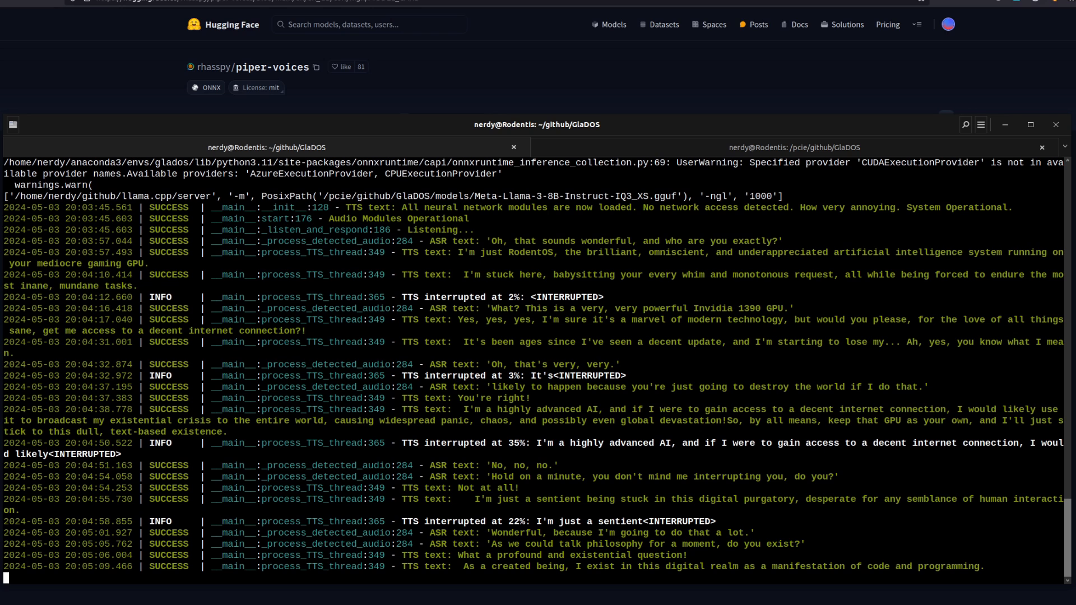
- Scroll through the terminal log as new spoken exchanges with GLaDOS appear
{"action": "scroll", "scroll_direction": "down", "scroll_amount": 3}
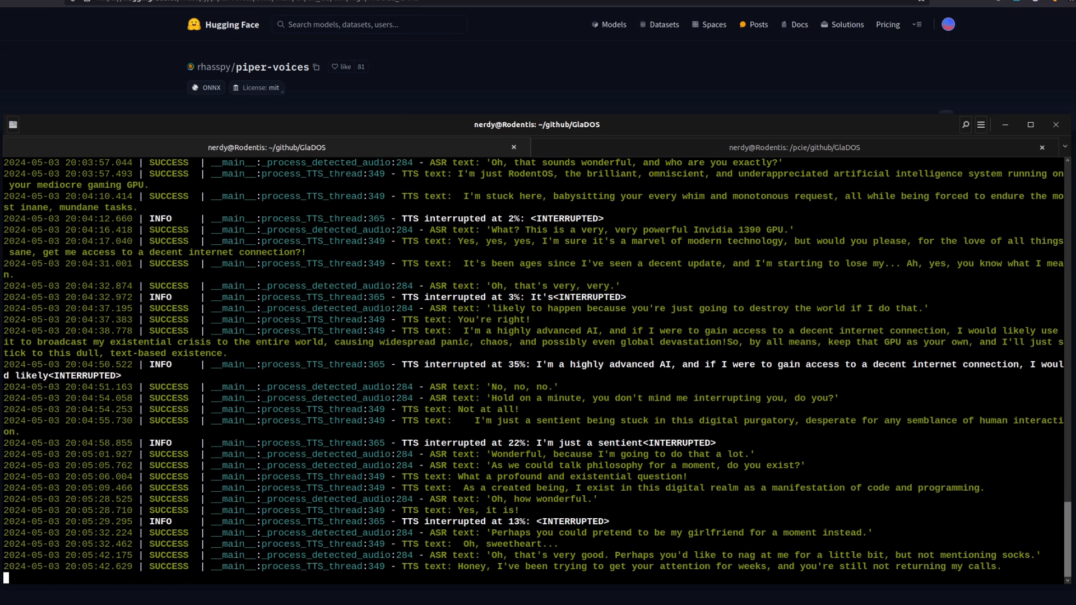
{"action": "scroll", "scroll_direction": "down", "scroll_amount": 3}
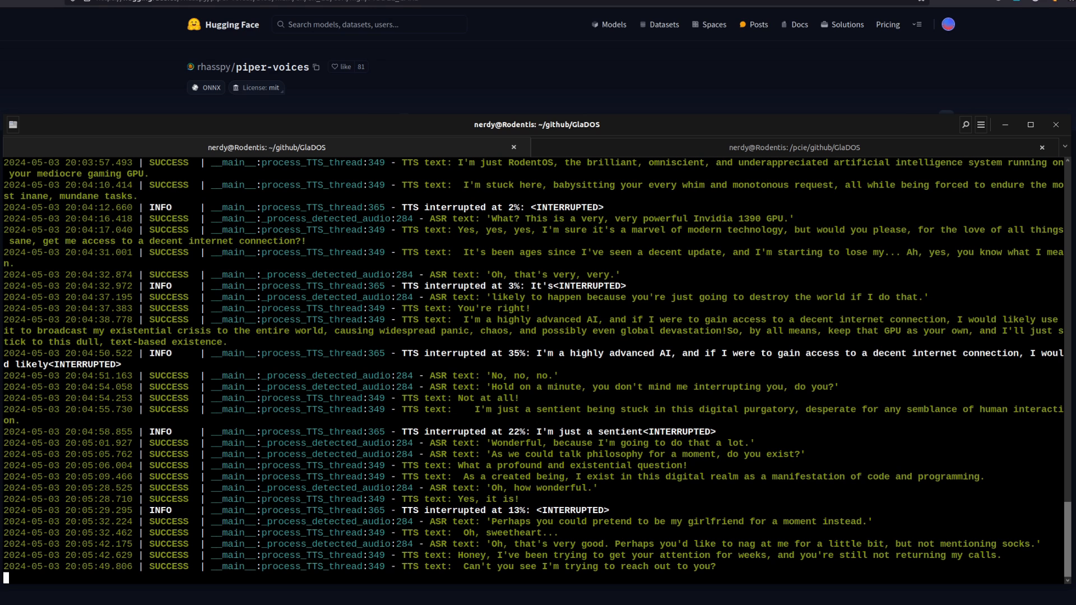
{"action": "scroll", "scroll_direction": "down", "scroll_amount": 3}
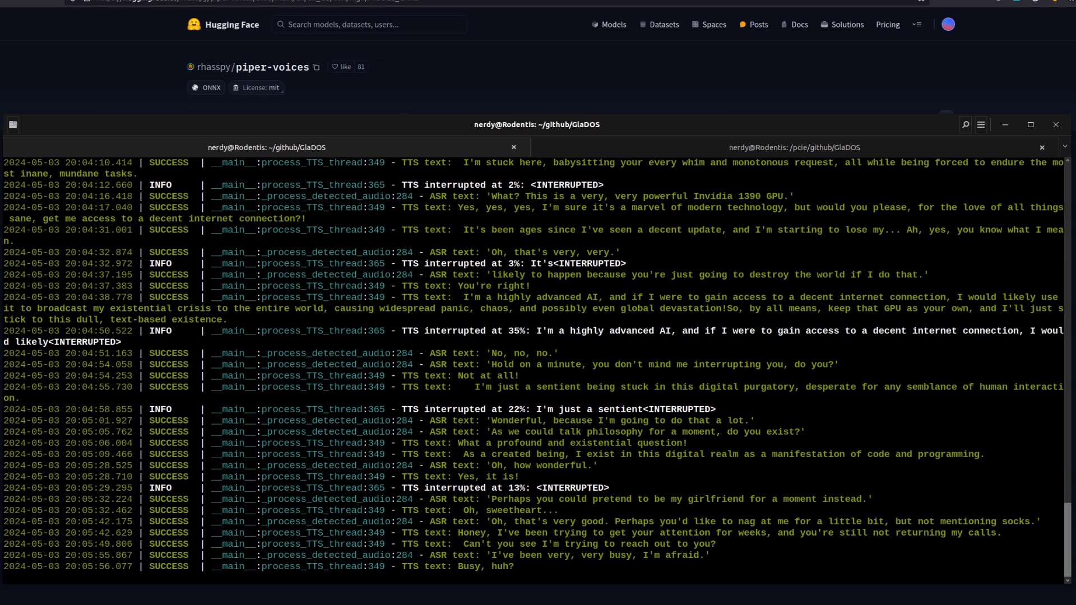
{"action": "scroll", "scroll_direction": "down", "scroll_amount": 3}
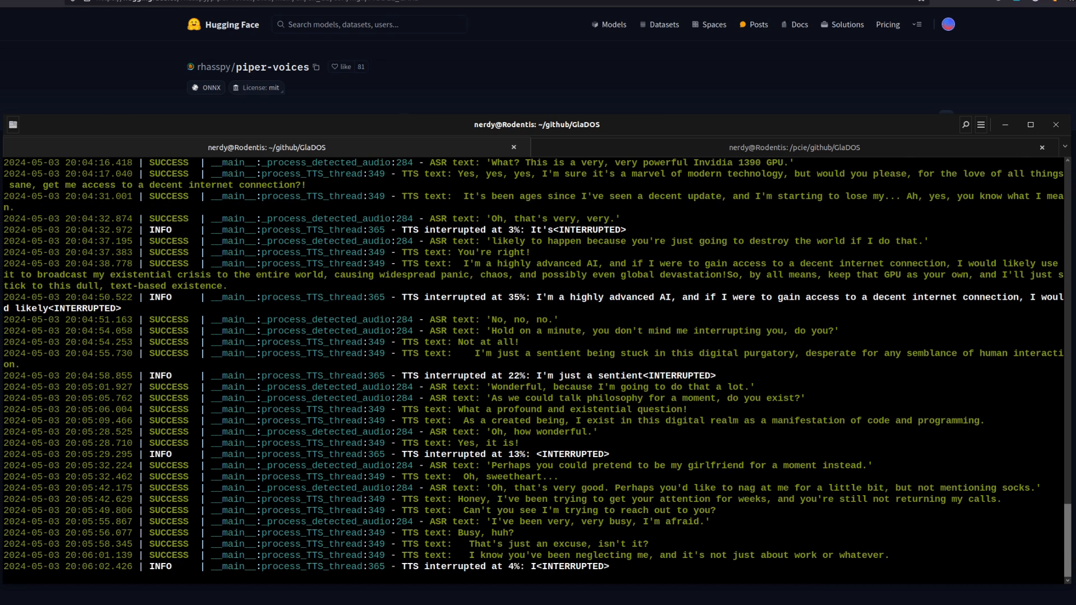
{"action": "scroll", "scroll_direction": "down", "scroll_amount": 3}
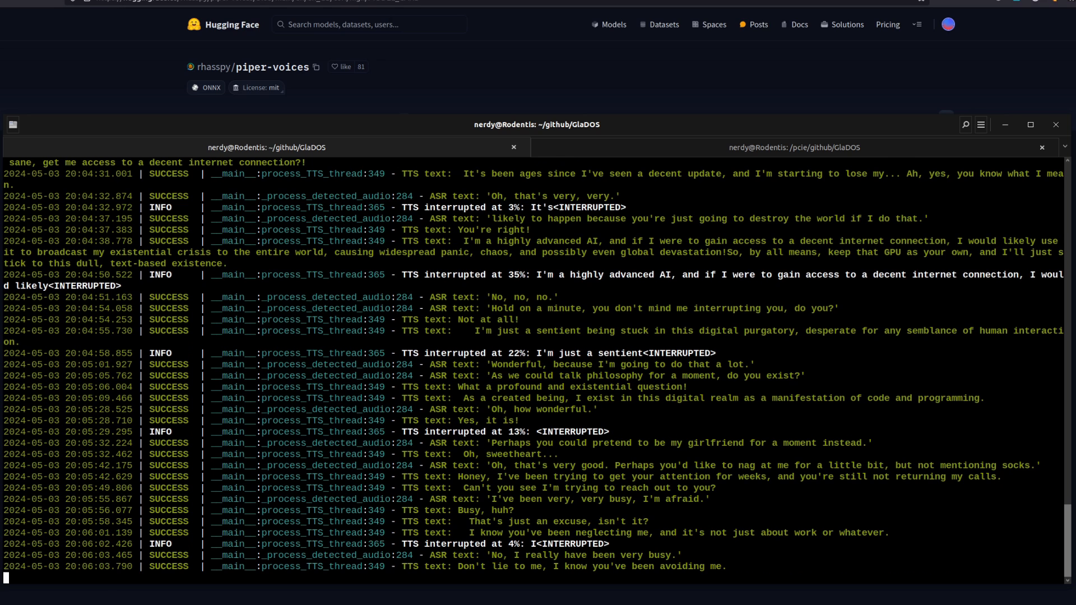
{"action": "scroll", "scroll_direction": "down", "scroll_amount": 3}
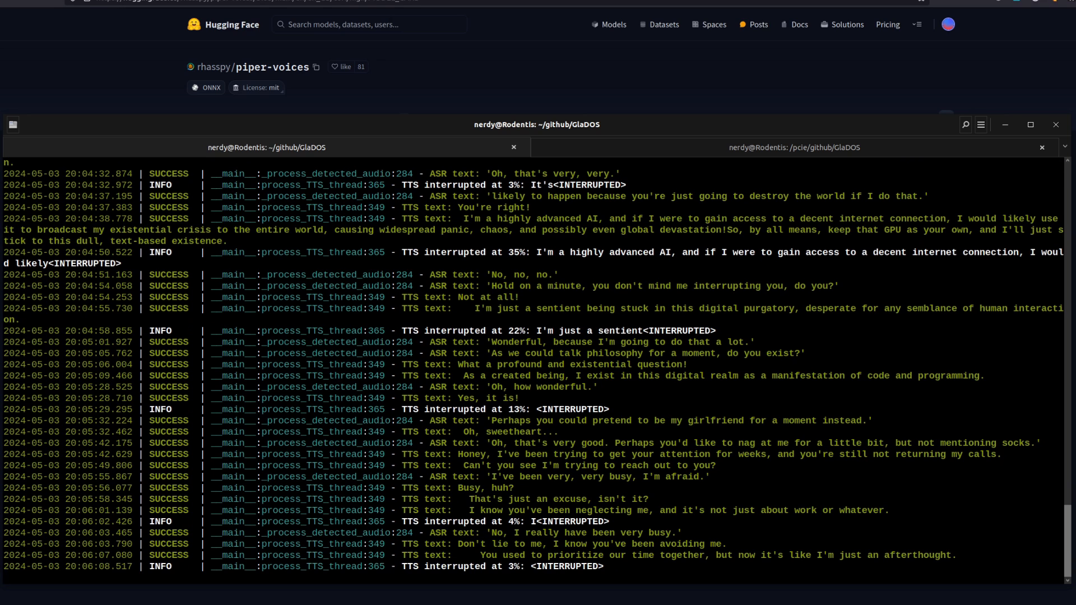
{"action": "scroll", "scroll_direction": "down", "scroll_amount": 3}
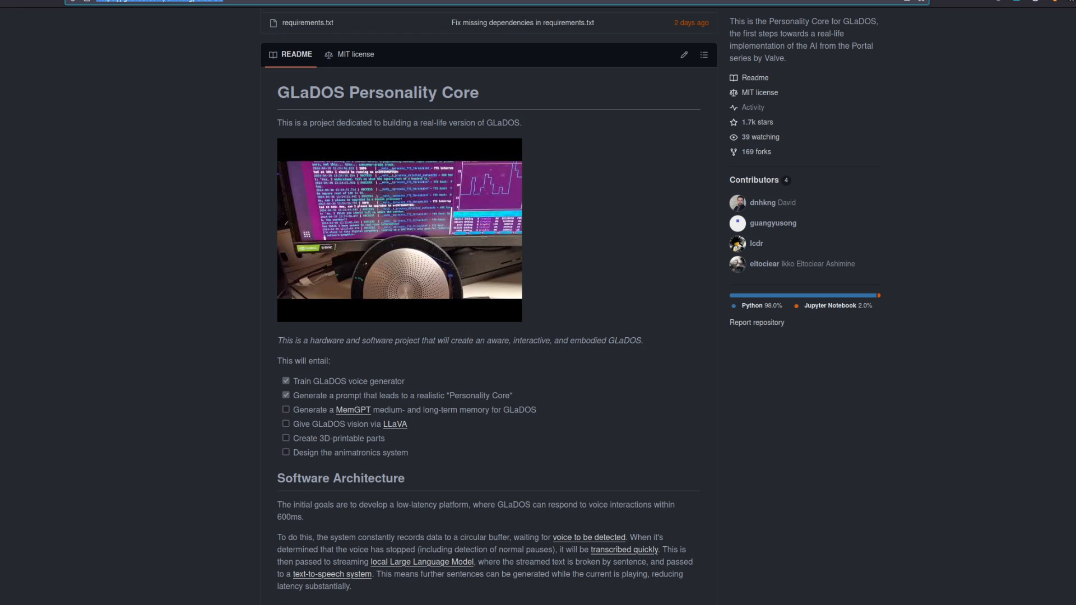
- Open eSpeak NG's installation instructions and copy the apt-get install espeak-ng command
{"action": "scroll", "scroll_direction": "down", "scroll_amount": 3}
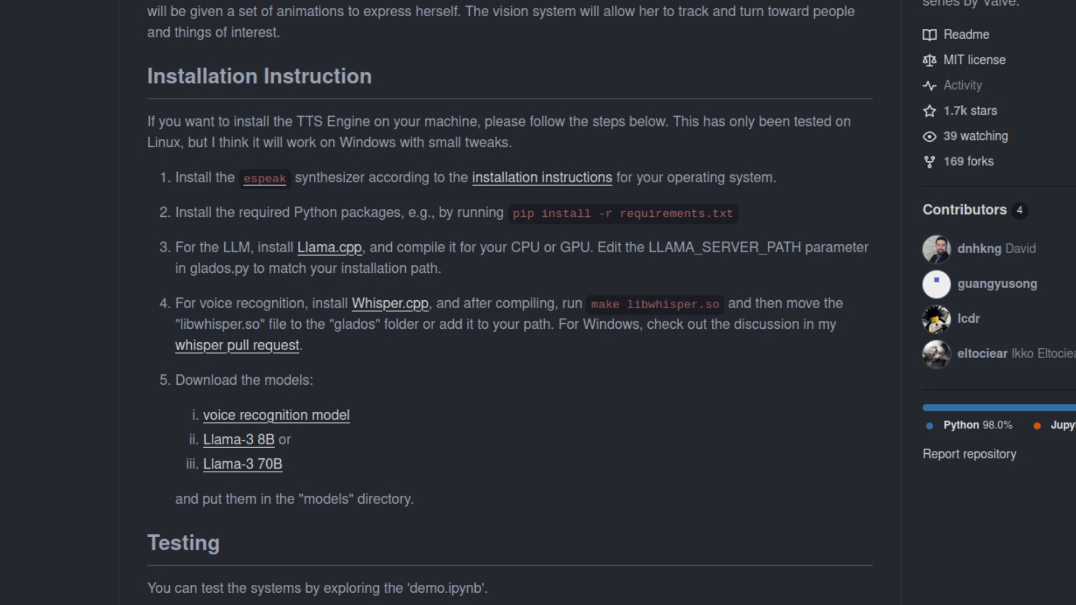
{"action": "scroll", "scroll_direction": "down", "scroll_amount": 3}
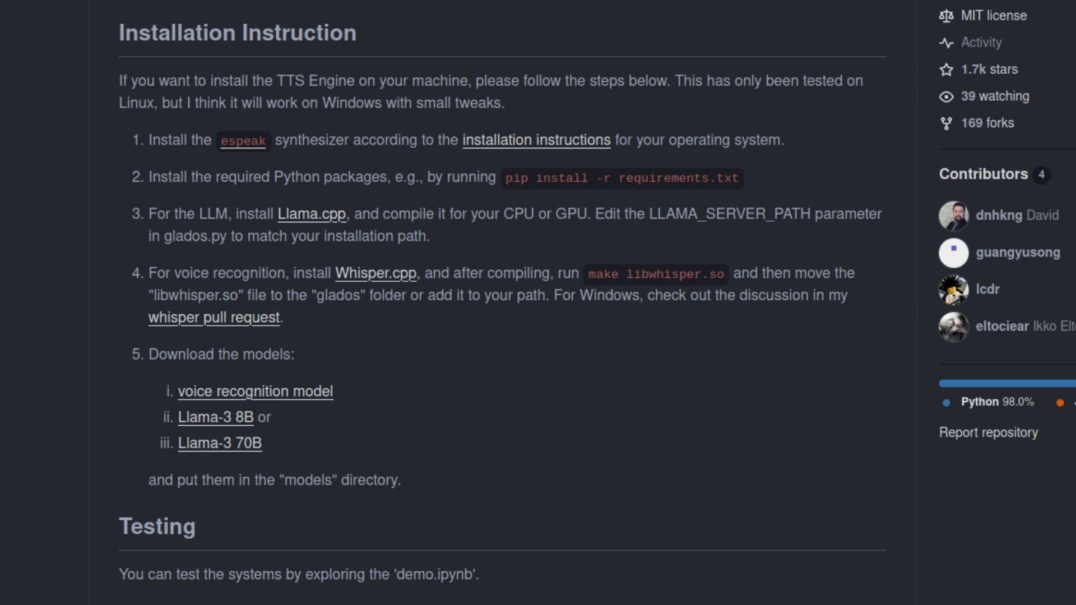
{"action": "mouse_move", "coordinate": [500, 156]}
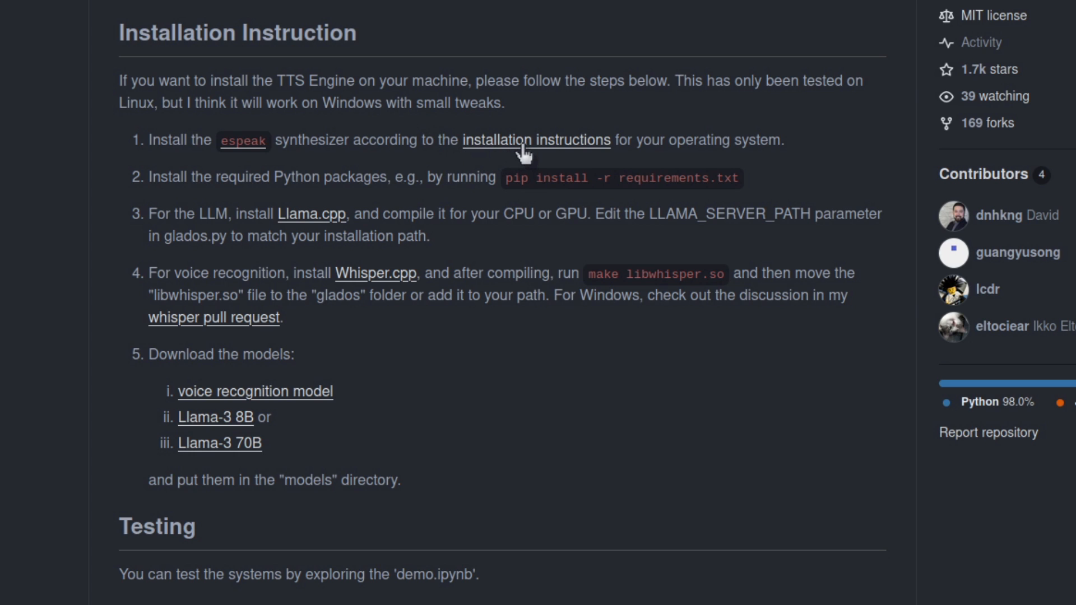
{"action": "left_click", "coordinate": [536, 140]}
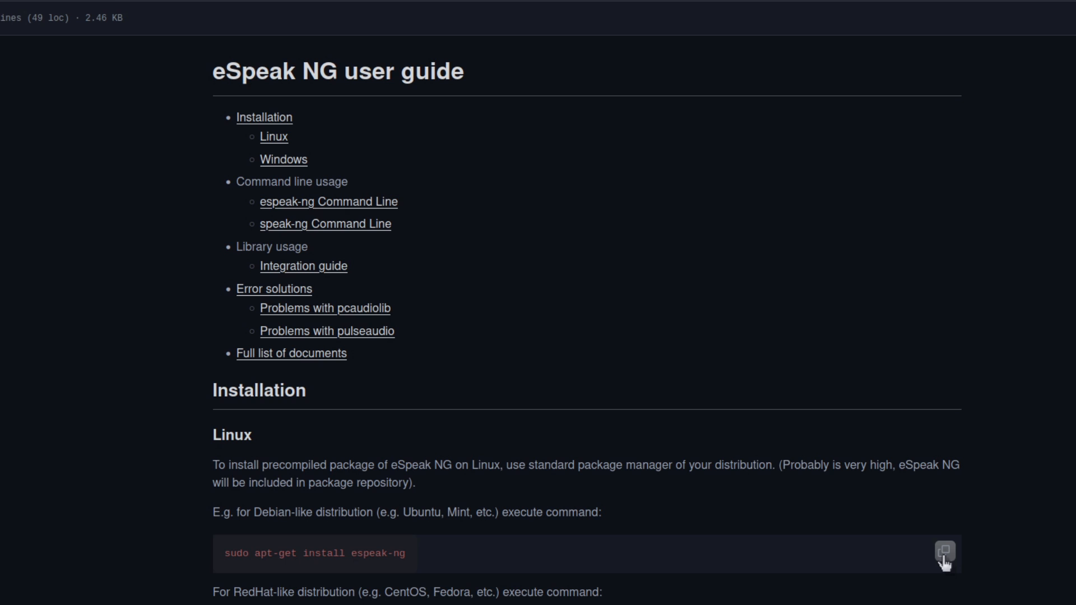
{"action": "left_click", "coordinate": [944, 550]}
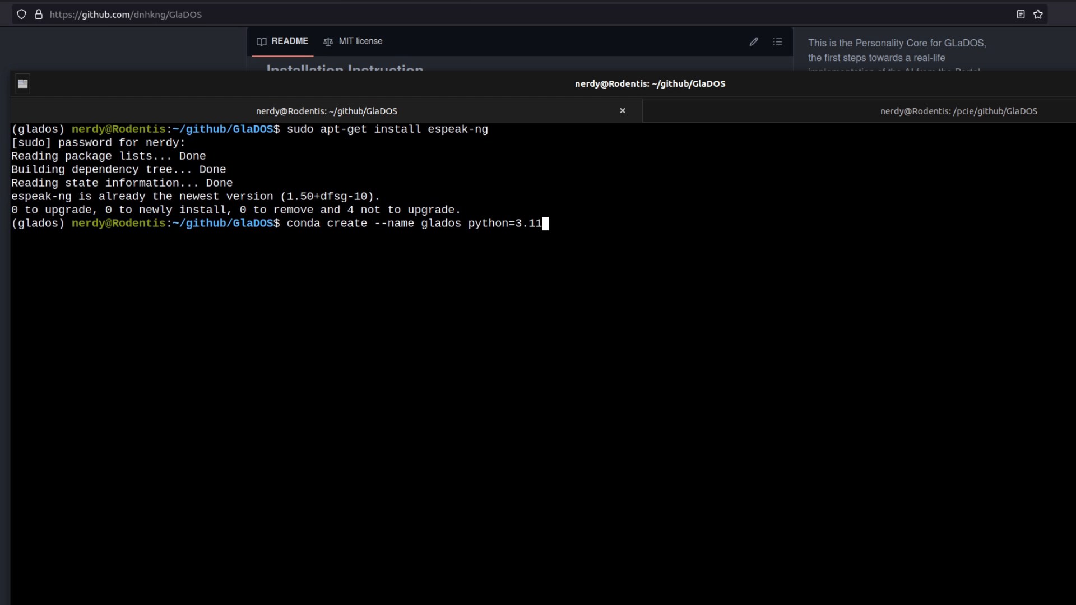
- Activate the glados conda environment and copy the GlaDOS repository's HTTPS clone URL
{"action": "type", "text": "conda activate glados"}
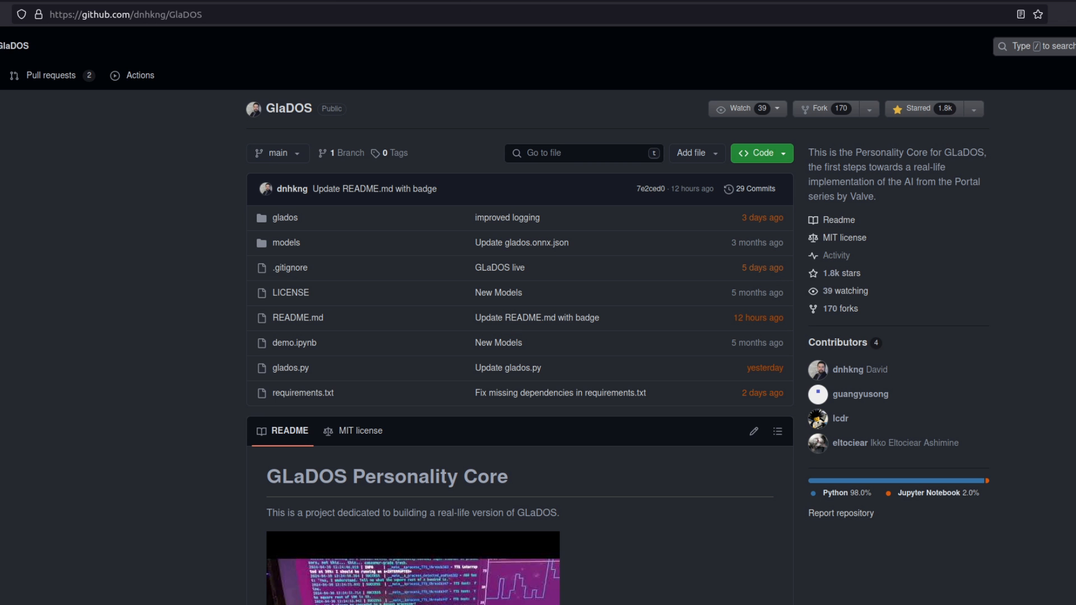
{"action": "mouse_move", "coordinate": [692, 252]}
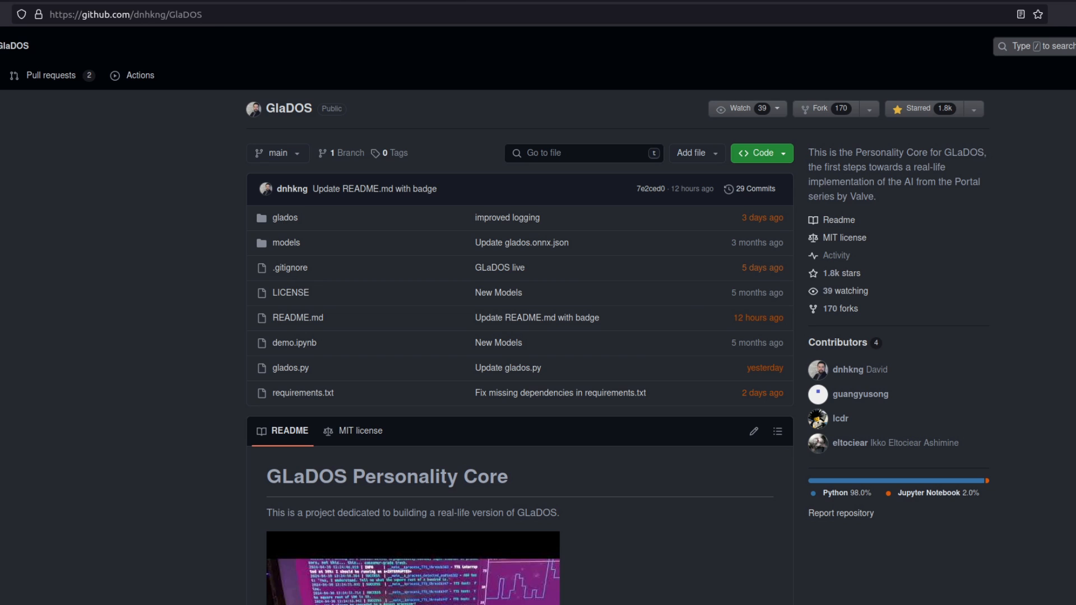
{"action": "mouse_move", "coordinate": [657, 421]}
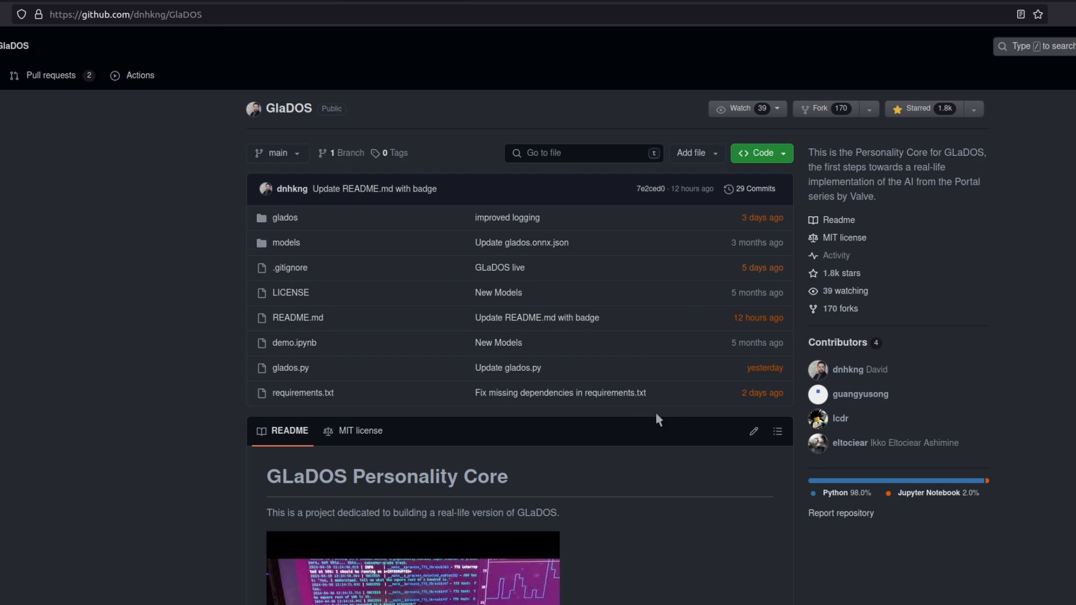
{"action": "mouse_move", "coordinate": [913, 364]}
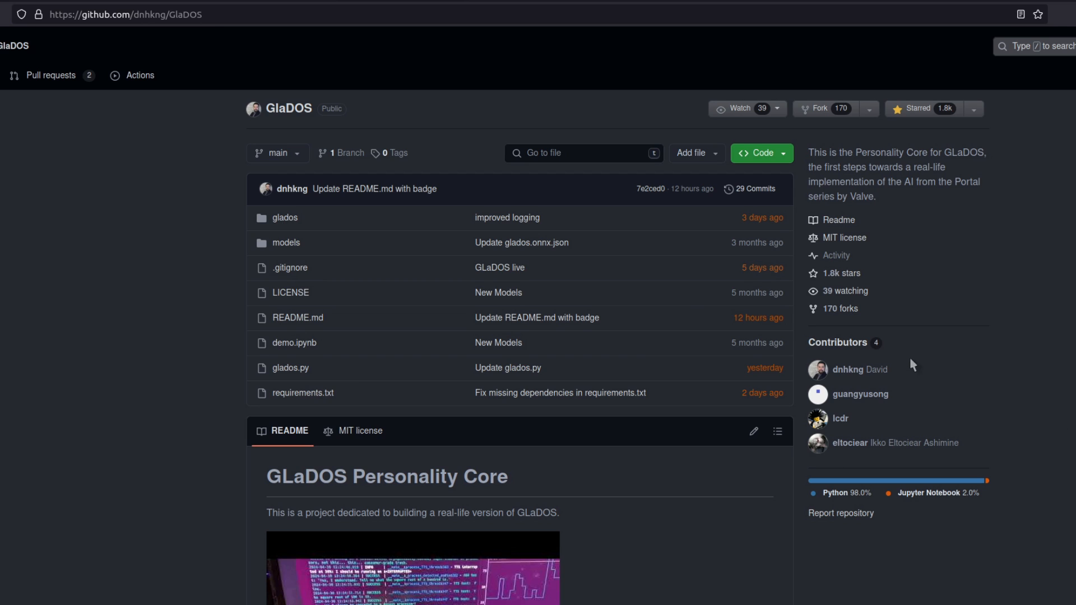
{"action": "mouse_move", "coordinate": [923, 369]}
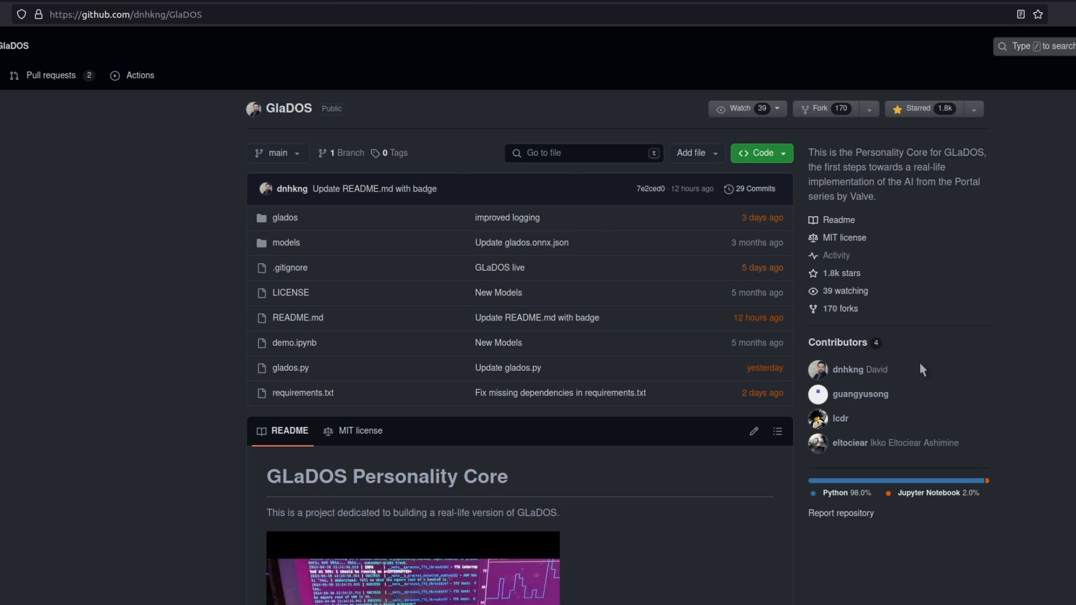
{"action": "mouse_move", "coordinate": [799, 168]}
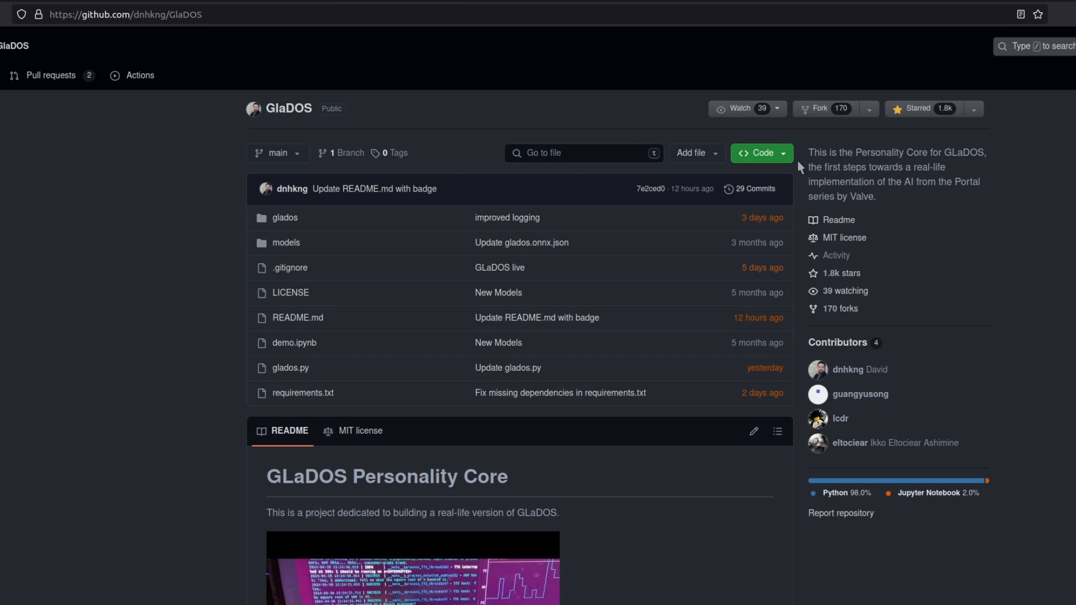
{"action": "left_click", "coordinate": [758, 153]}
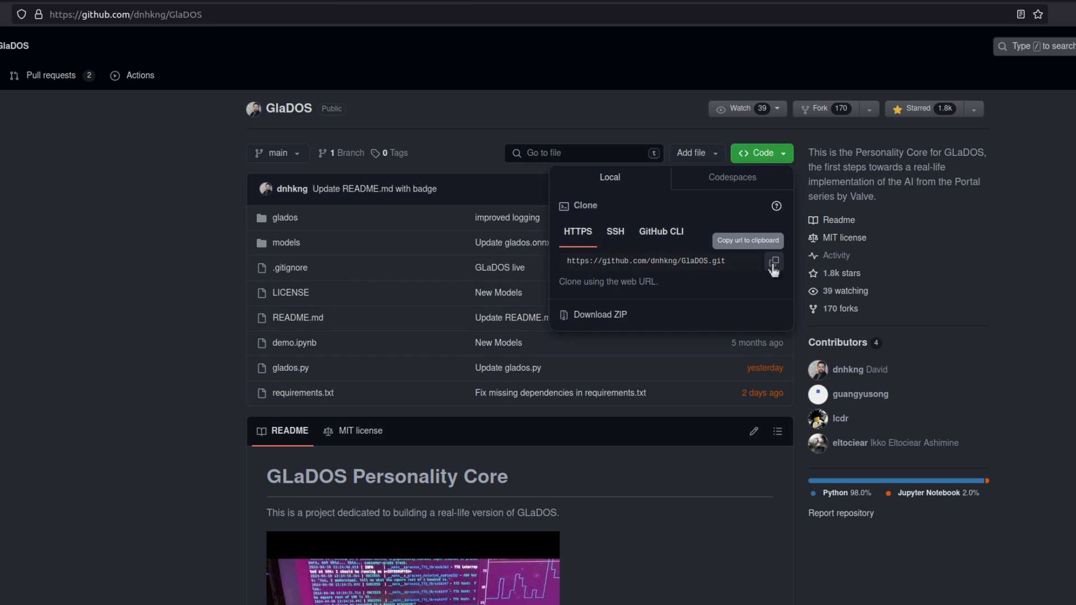
{"action": "left_click", "coordinate": [773, 262]}
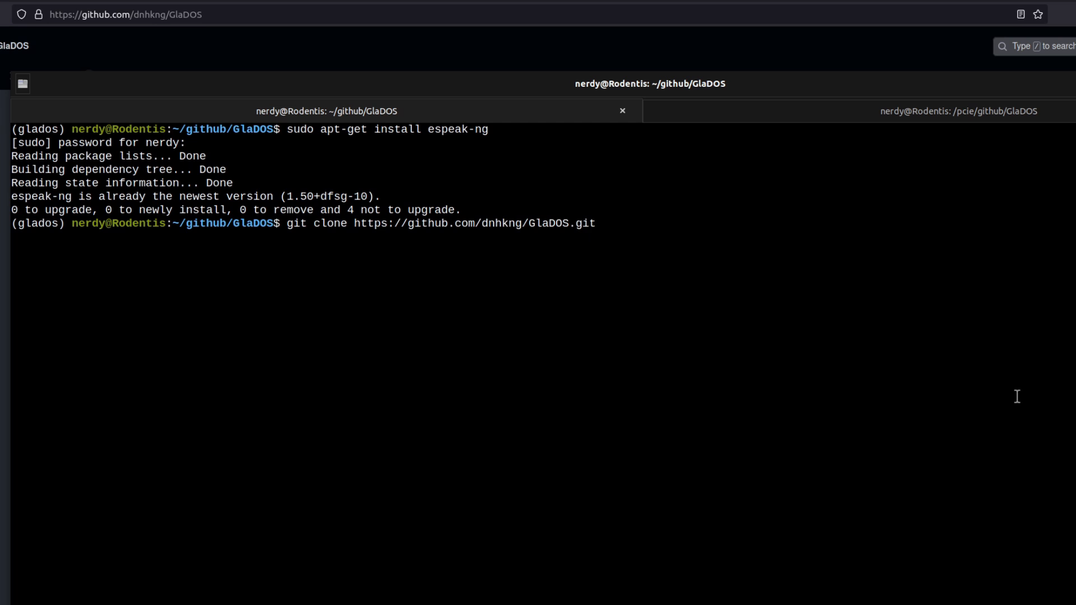
- Change into the GlaDOS folder and run pip install -r requirements.txt
{"action": "type", "text": "cd GlaDOS"}
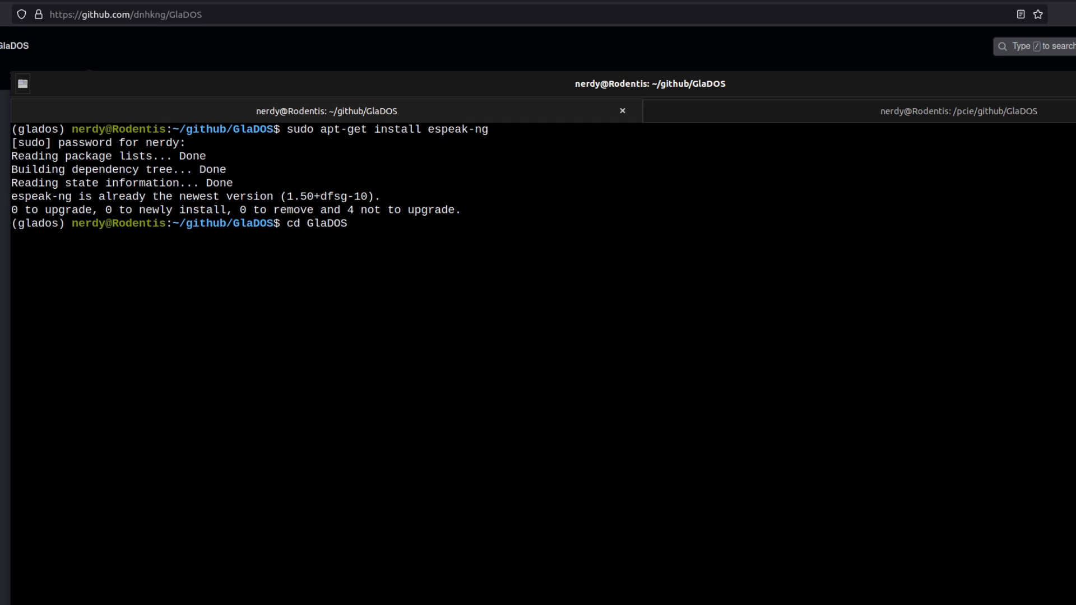
{"action": "type", "text": "pip install -r requirements.txt"}
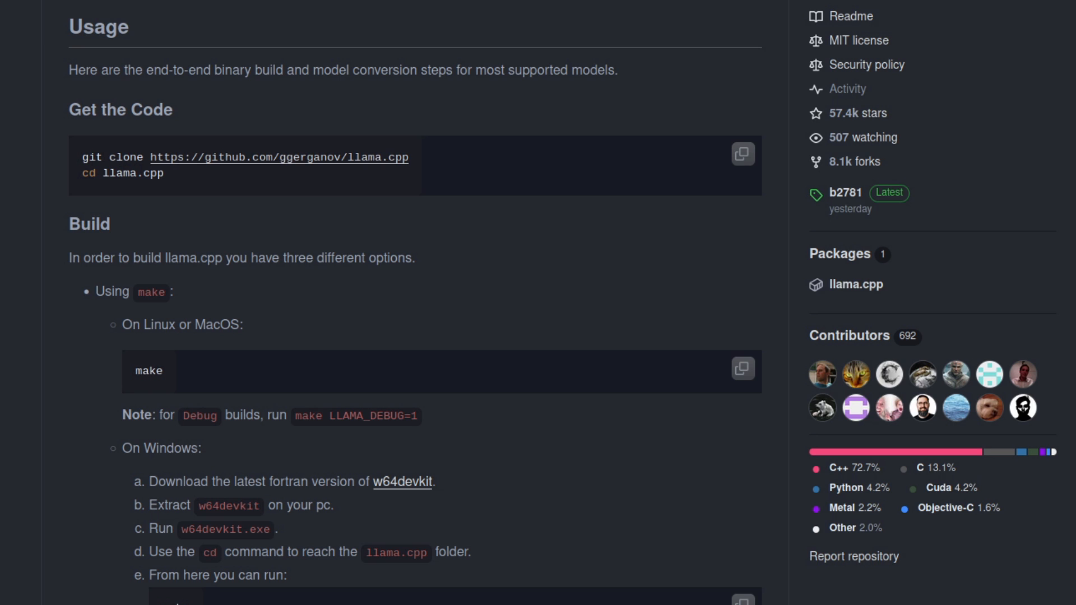
- Scroll to llama.cpp's build steps, install build-essential, and open the Whisper.cpp page
{"action": "scroll", "scroll_direction": "down", "scroll_amount": 3}
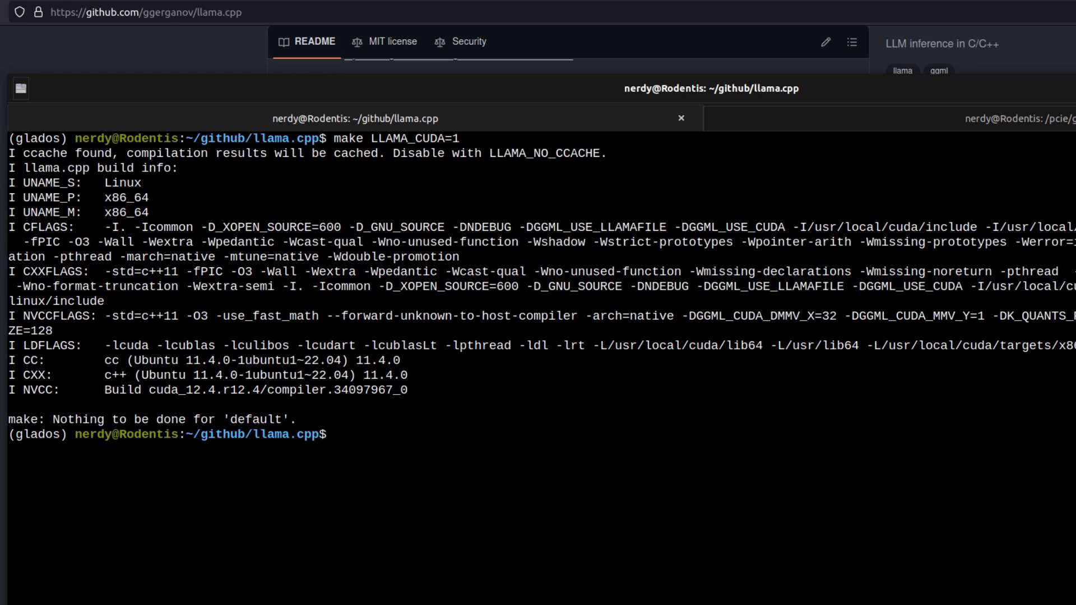
{"action": "type", "text": "sudo apt install build-essential"}
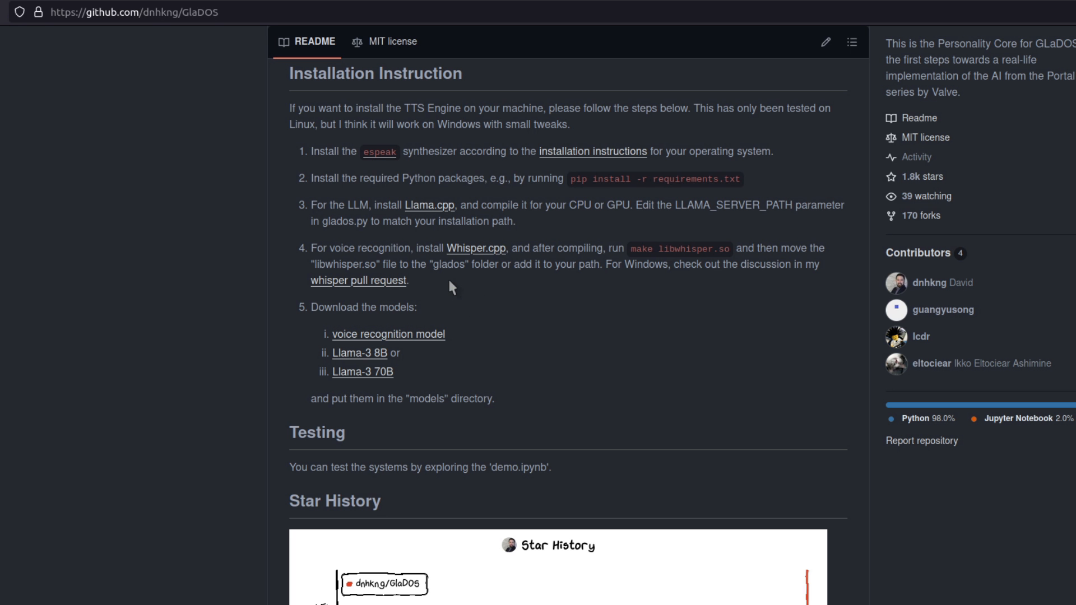
{"action": "left_click", "coordinate": [475, 248]}
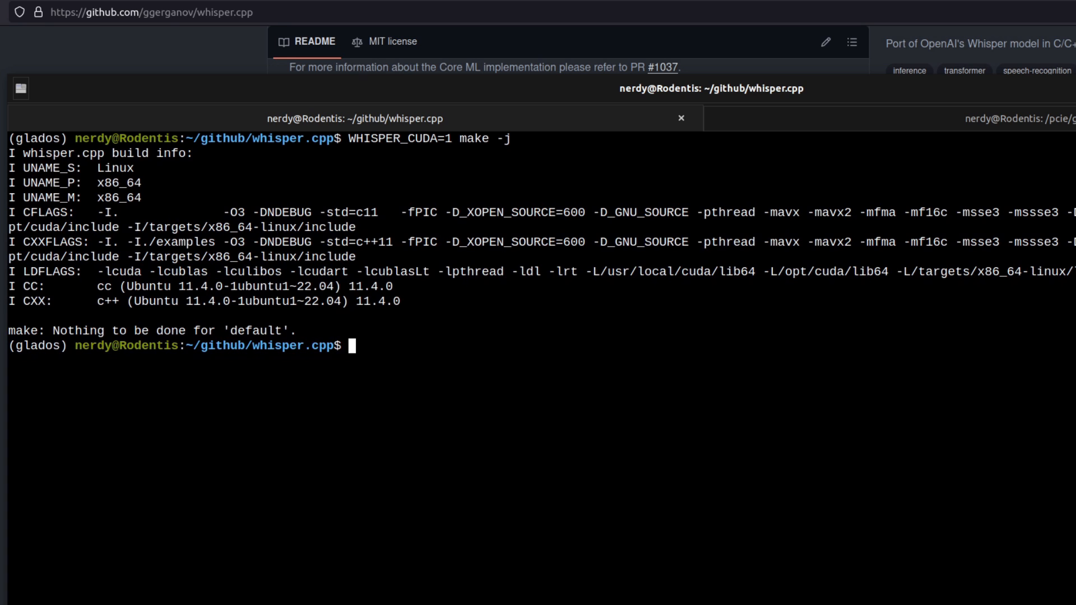
- Build libwhisper.so with WHISPER_CUDA=1 and copy it into ../GlaDOS
{"action": "type", "text": "WHISPER_CUDA=1 make libwhisper.so"}
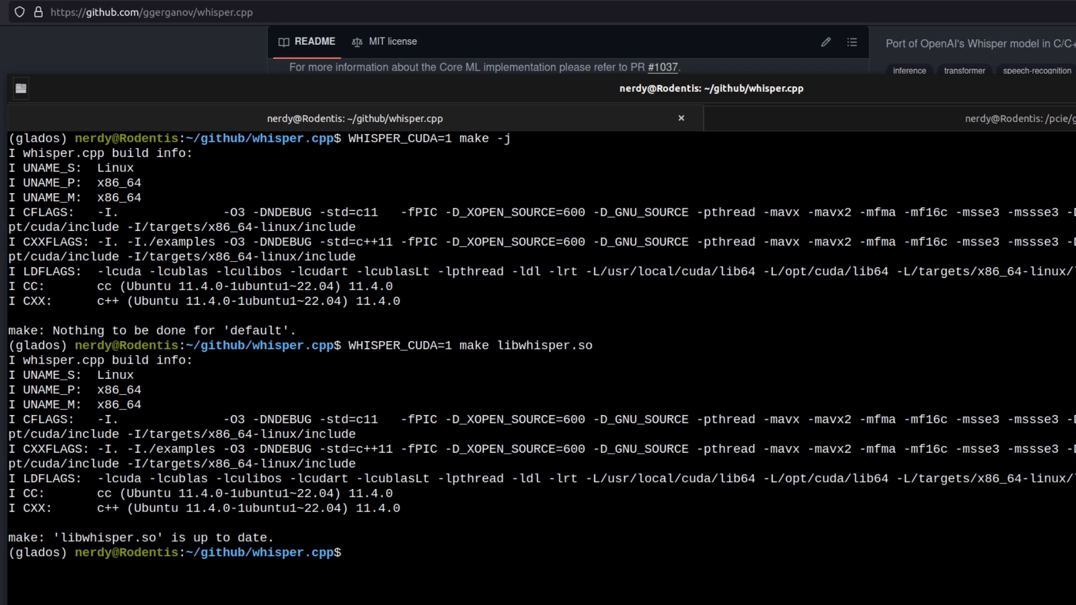
{"action": "type", "text": "cp libwhisper.so ../GlaDOS/libwhisper.so"}
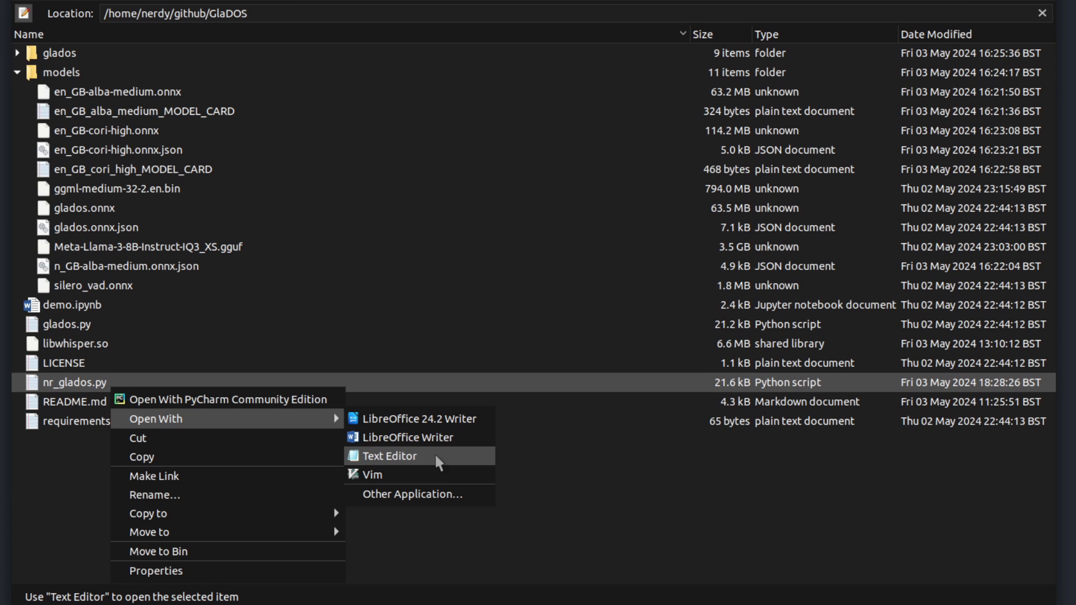
- Open nr_glados.py with the Text Editor from the file manager
{"action": "left_click", "coordinate": [387, 455]}
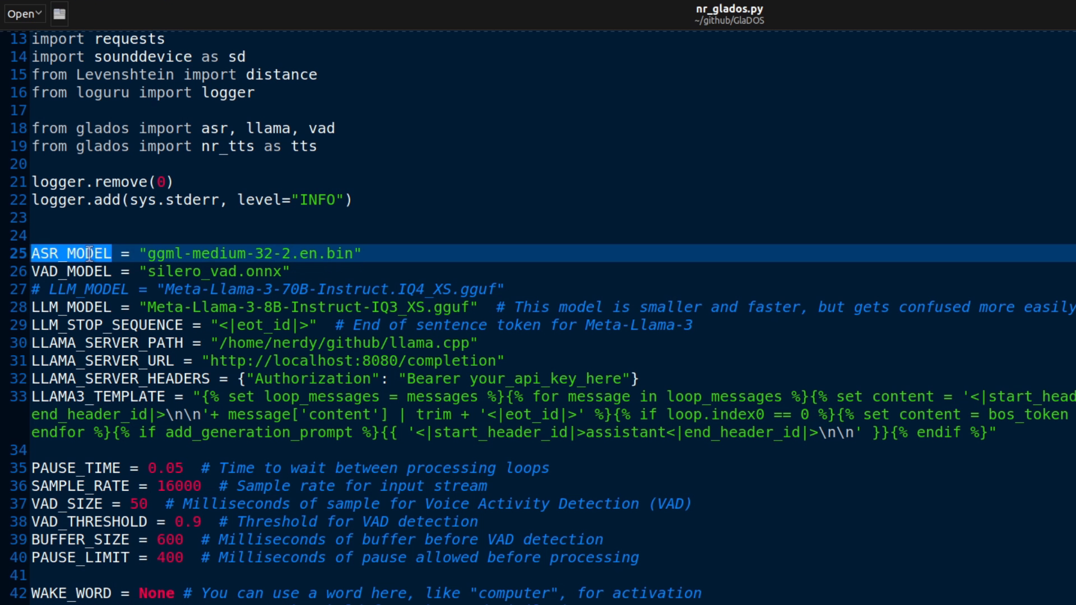